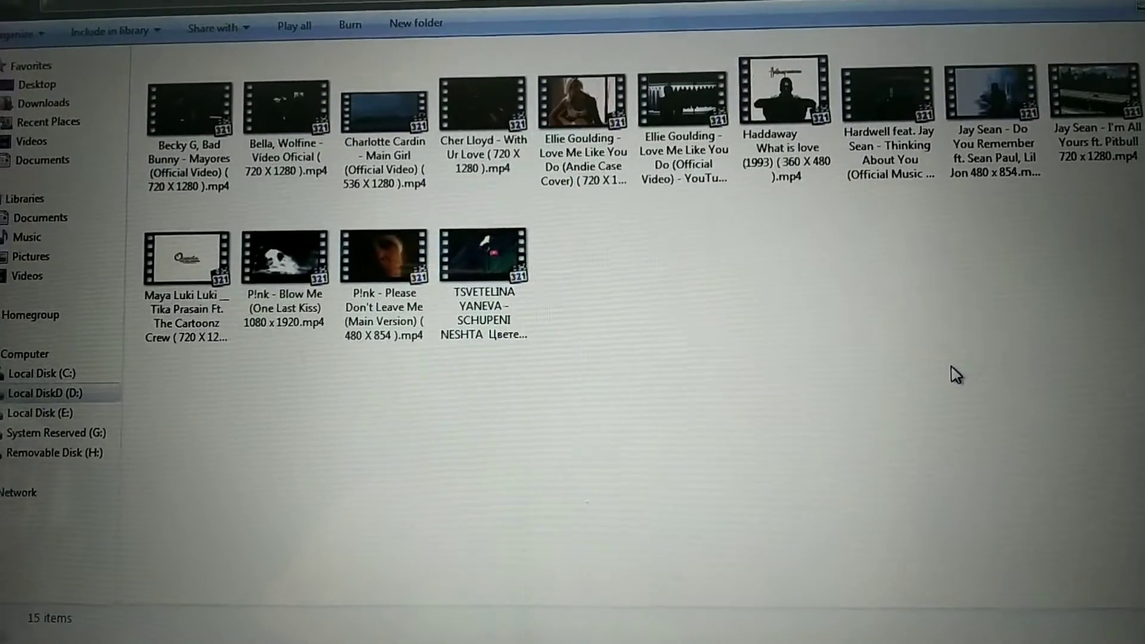
Refresh the folder view, go to Computer and open Removable Disk (H:) to list its files.
{"action": "right_click", "coordinate": [957, 374]}
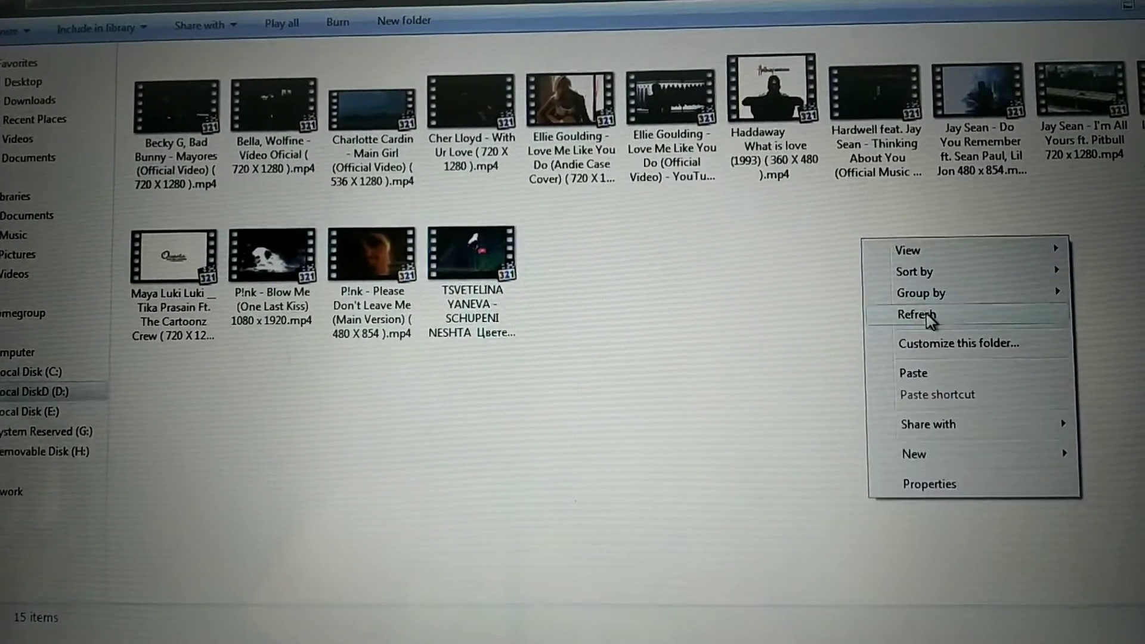
{"action": "left_click", "coordinate": [916, 315]}
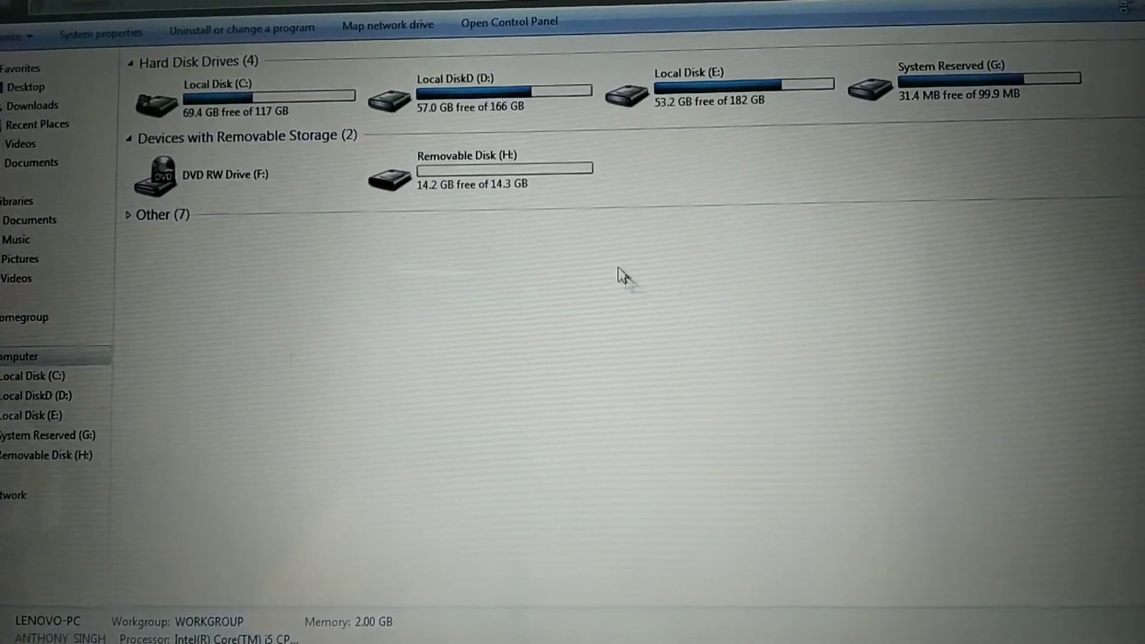
{"action": "left_click", "coordinate": [453, 172]}
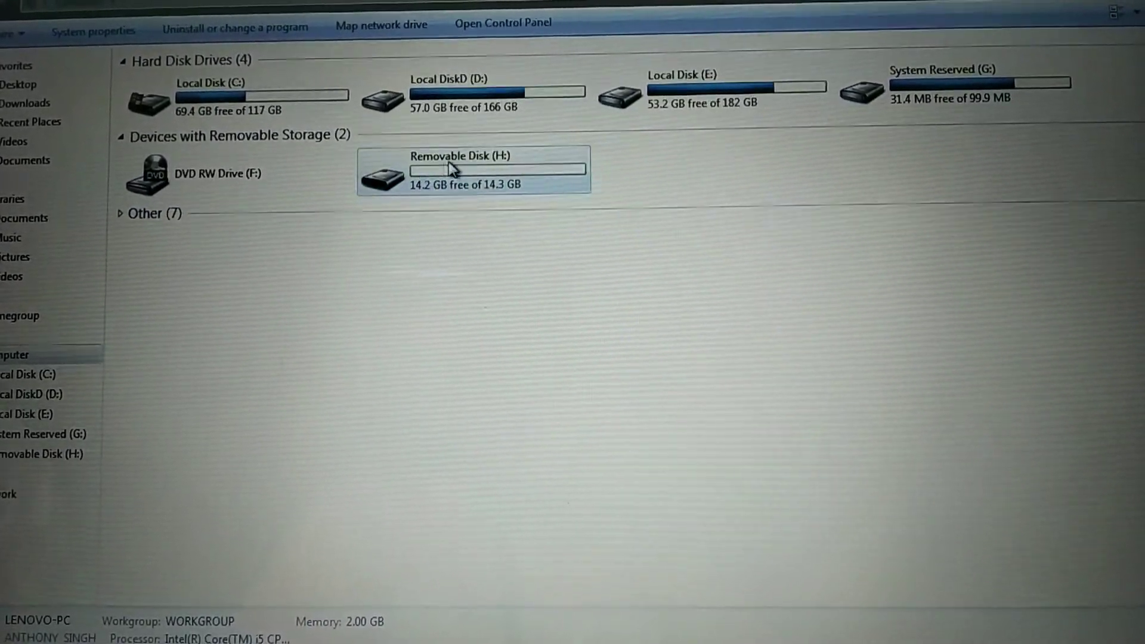
{"action": "double_click", "coordinate": [468, 172]}
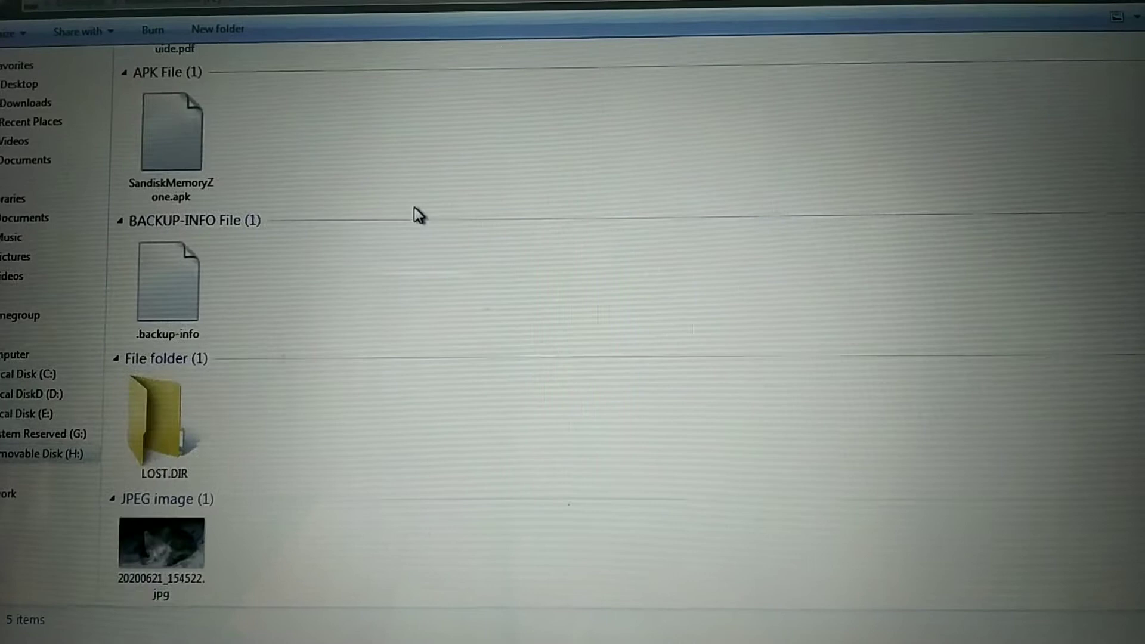